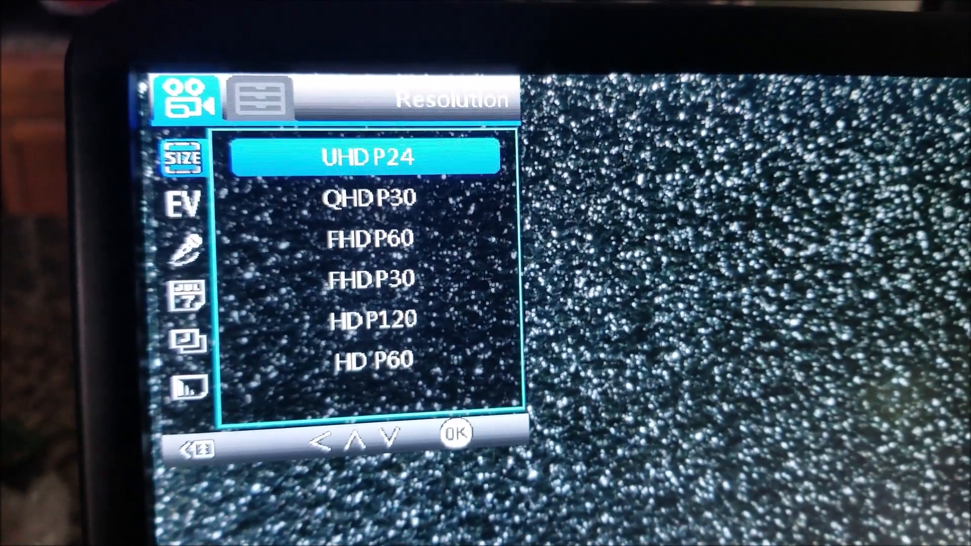
Step: Move the video resolution highlight down from UHD P24 through FHD P30 to HD P120
click(384, 434)
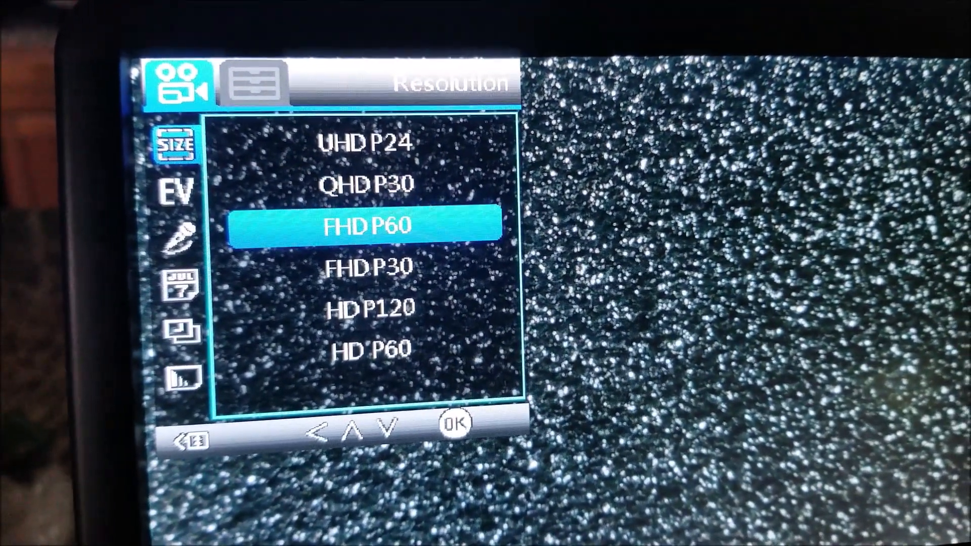
key(down)
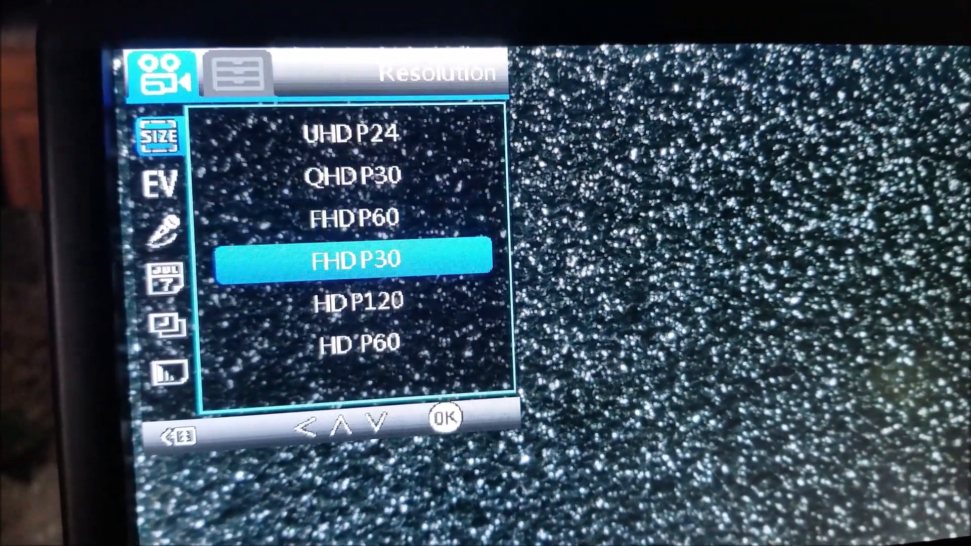
key(Down)
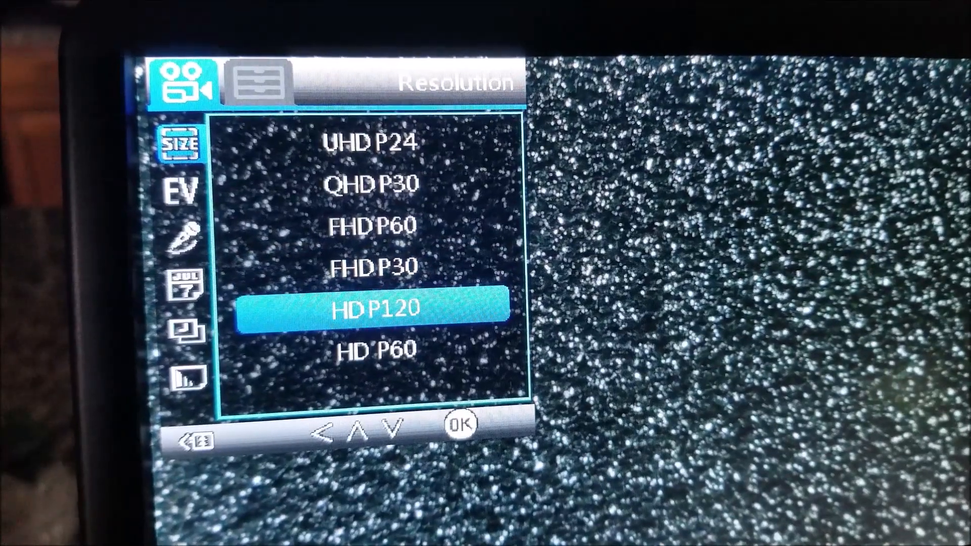